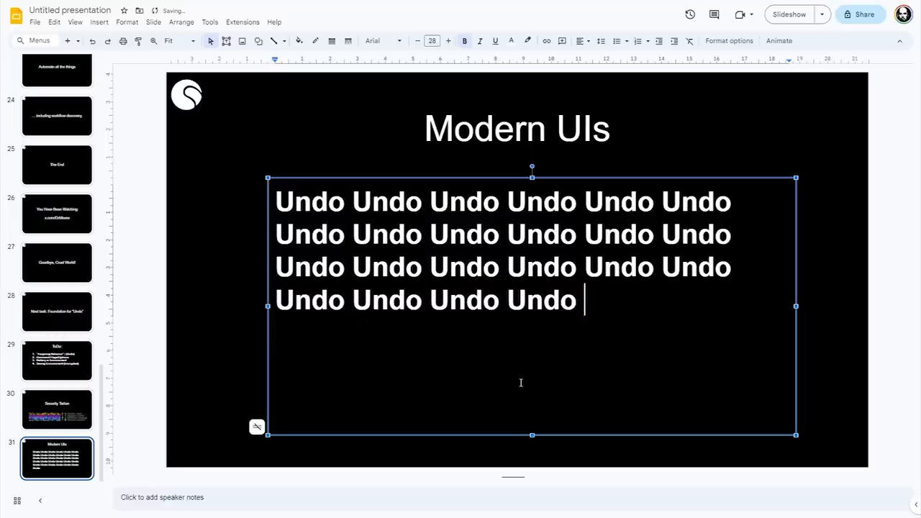
# Scroll down the OWASP Secrets Management Cheat Sheet to its storage-options diagram
pyautogui.press('ctrl+z')
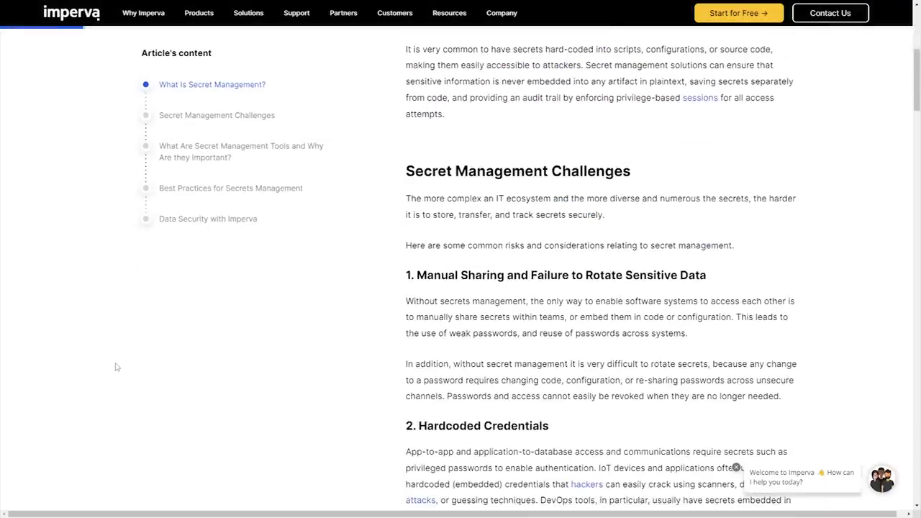
pyautogui.scroll(-3)
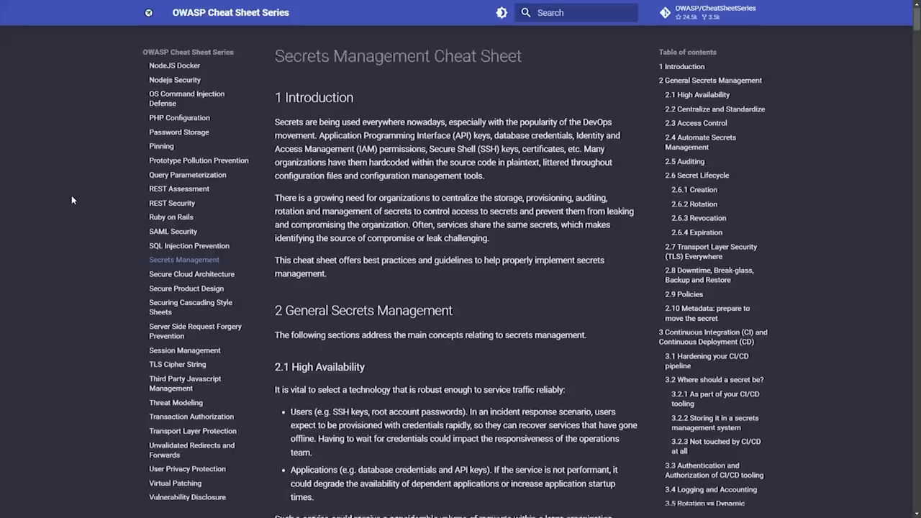
pyautogui.scroll(-3)
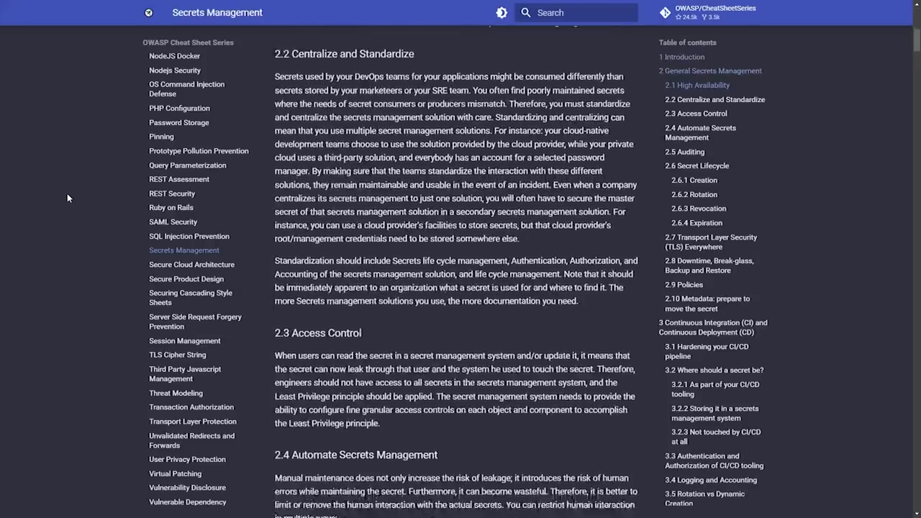
pyautogui.scroll(-3)
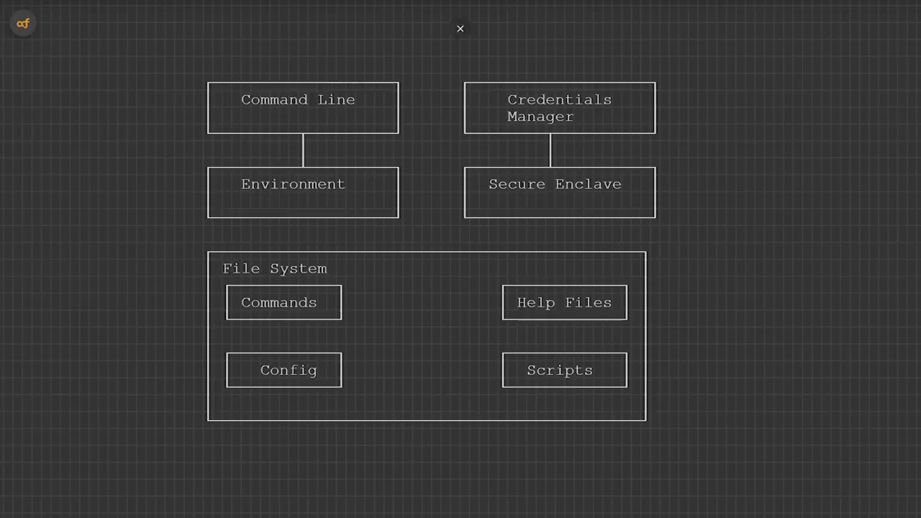
pyautogui.click(302, 192)
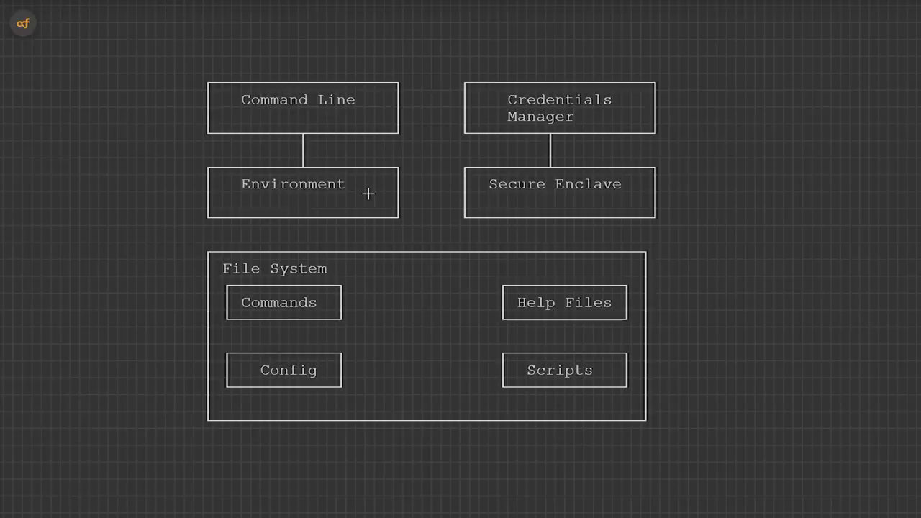
pyautogui.moveTo(424, 183)
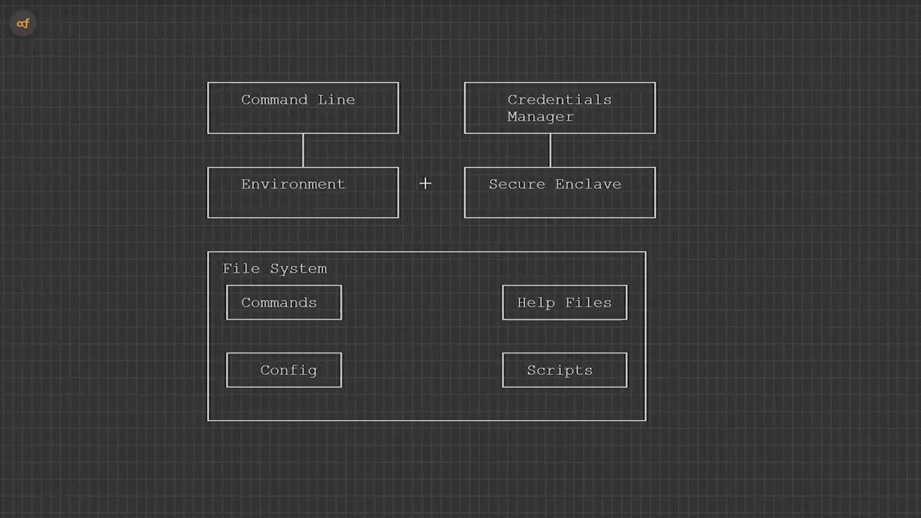
pyautogui.moveTo(346, 302)
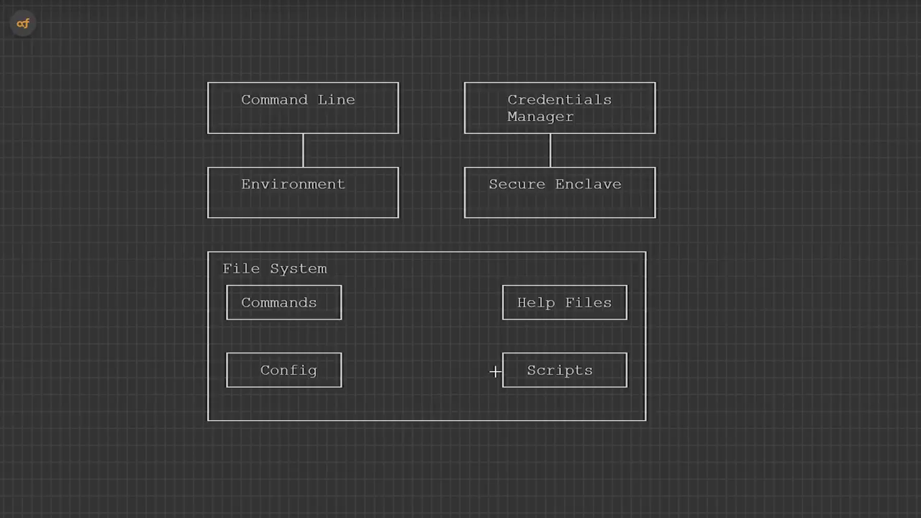
pyautogui.moveTo(431, 97)
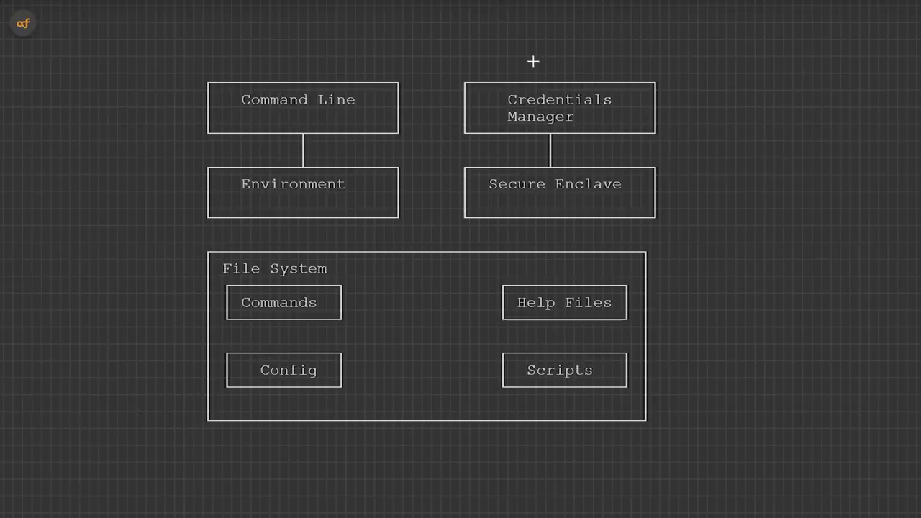
pyautogui.moveTo(528, 58)
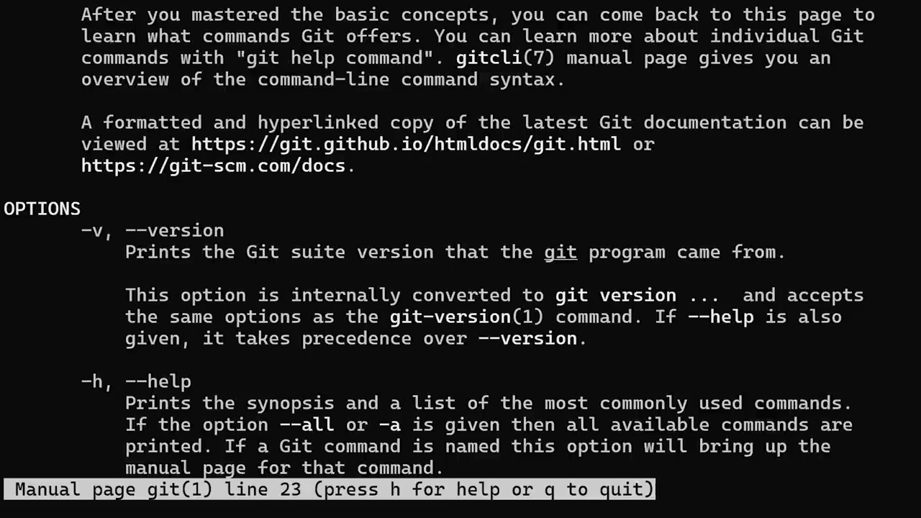
pyautogui.scroll(-3)
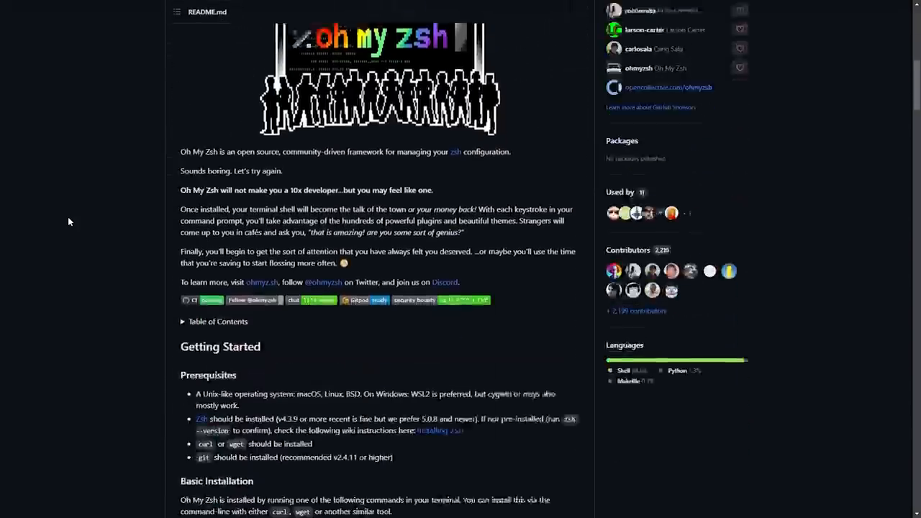
pyautogui.scroll(-3)
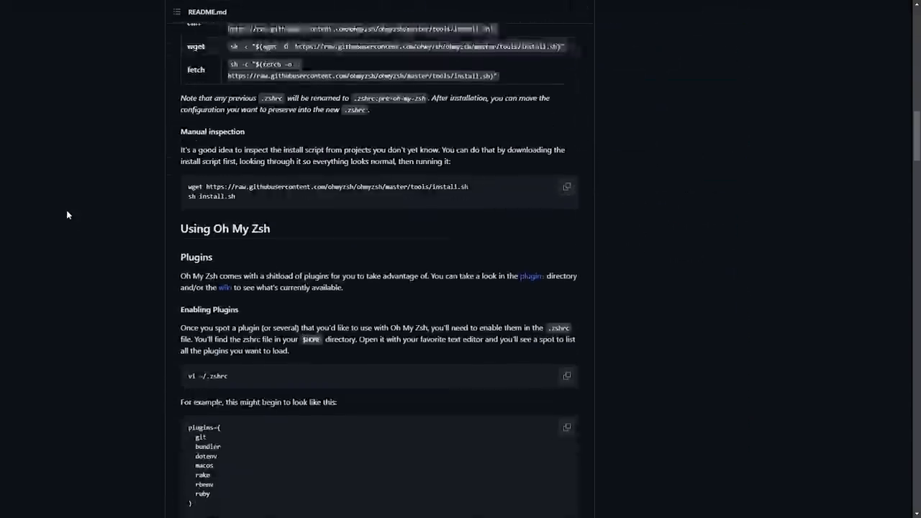
pyautogui.scroll(-3)
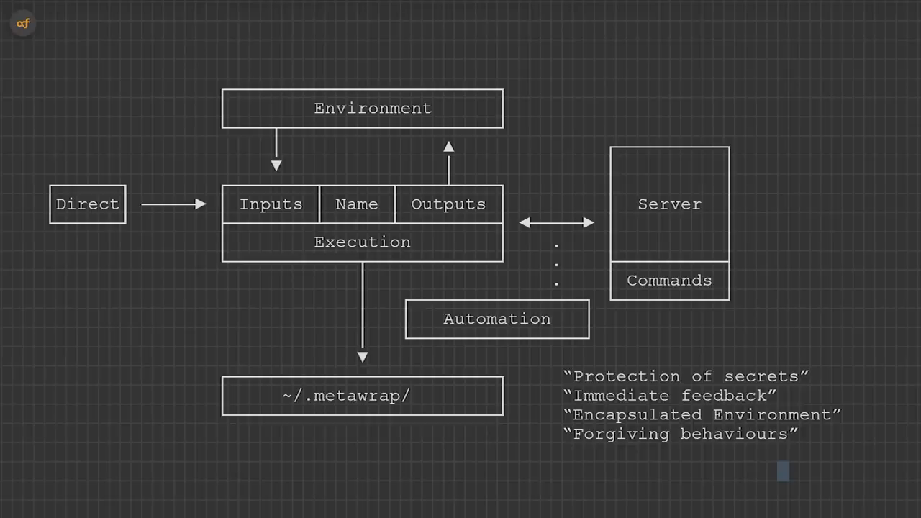
pyautogui.moveTo(776, 206)
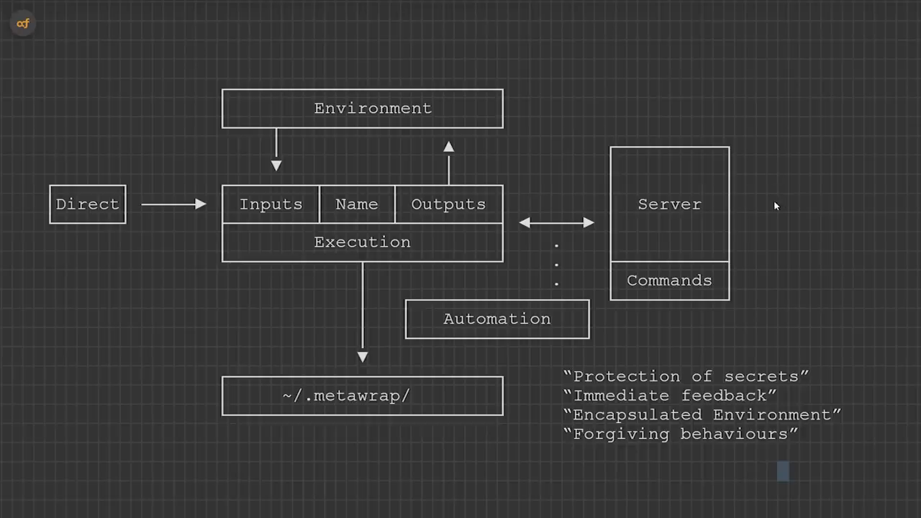
pyautogui.moveTo(829, 378)
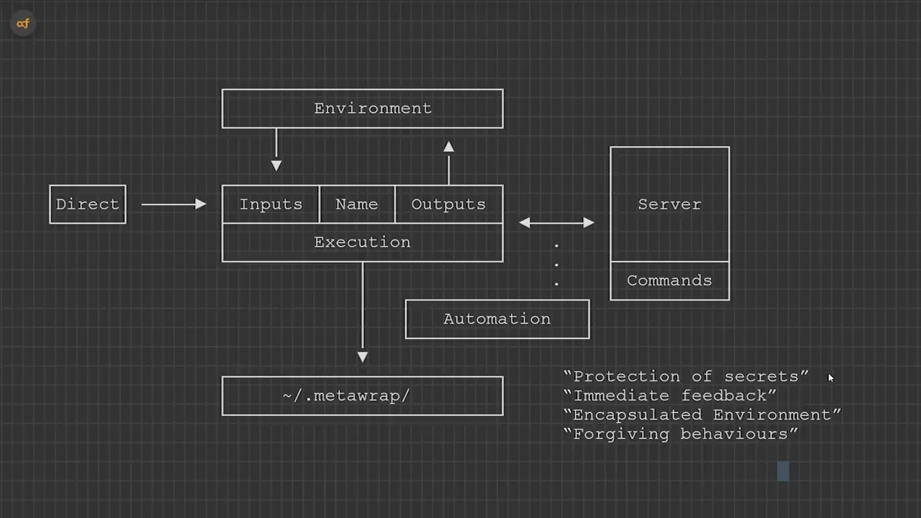
pyautogui.moveTo(406, 107)
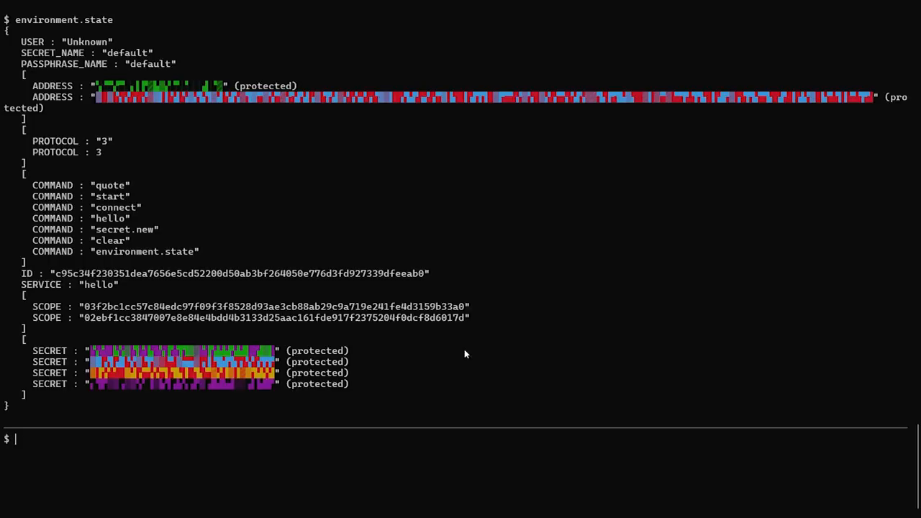
pyautogui.moveTo(380, 251)
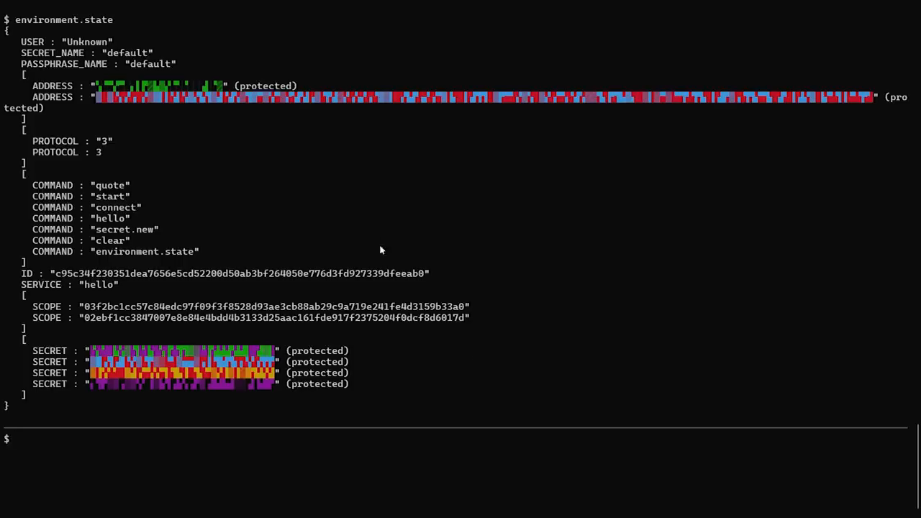
pyautogui.moveTo(141, 202)
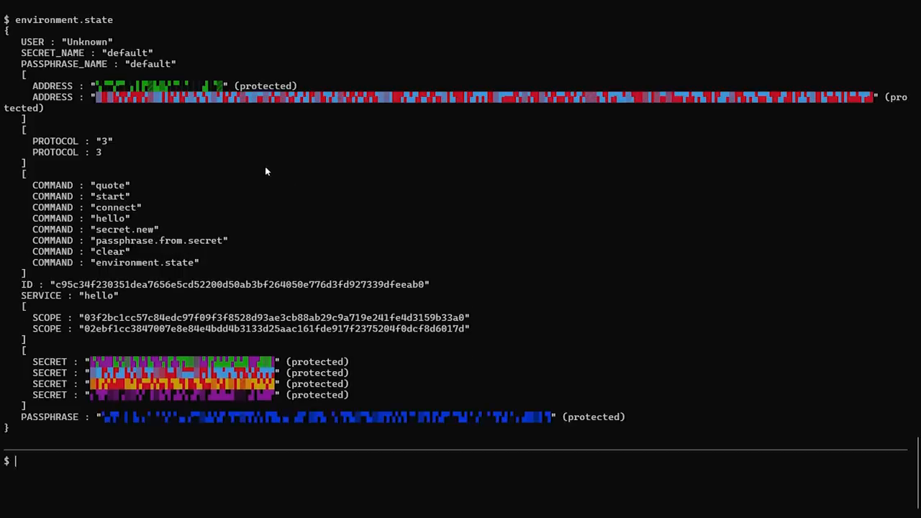
# Reveal the environment's secret as a masked pattern and list all seven stored secrets
pyautogui.write('passphrase.from.secret')
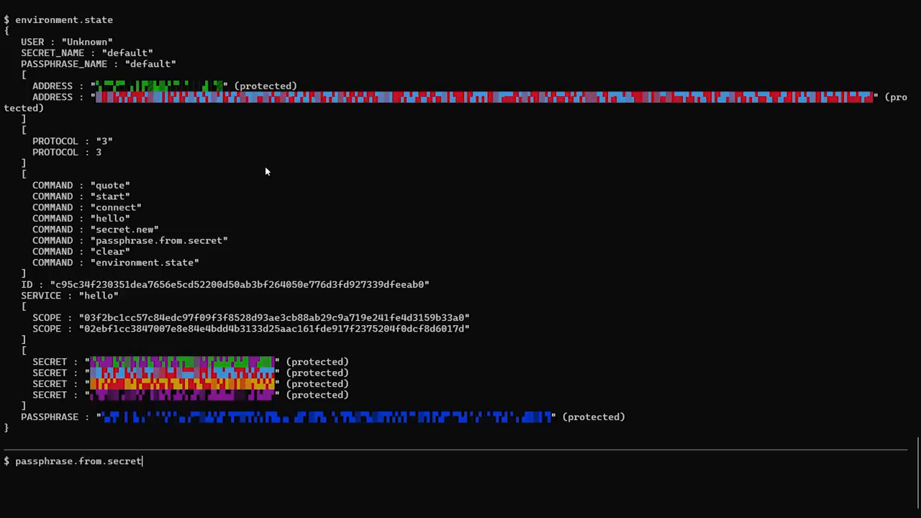
pyautogui.write('clear')
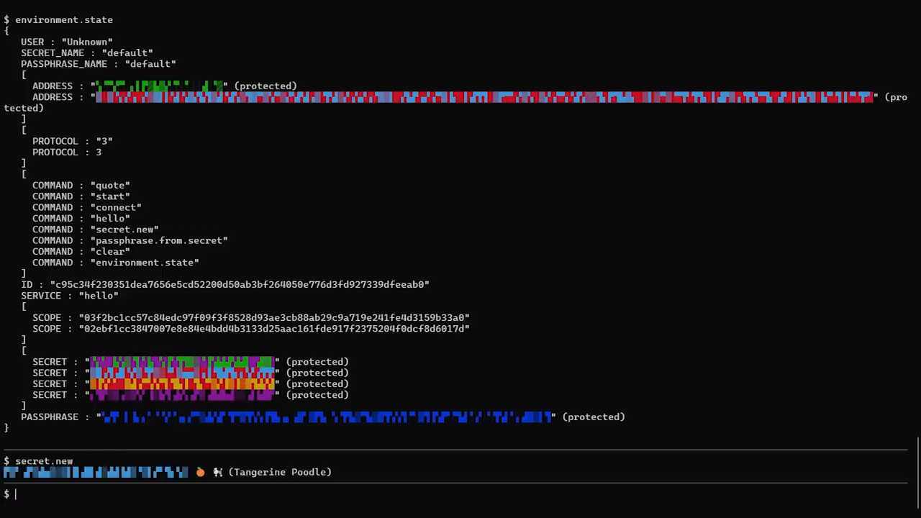
pyautogui.write('clear')
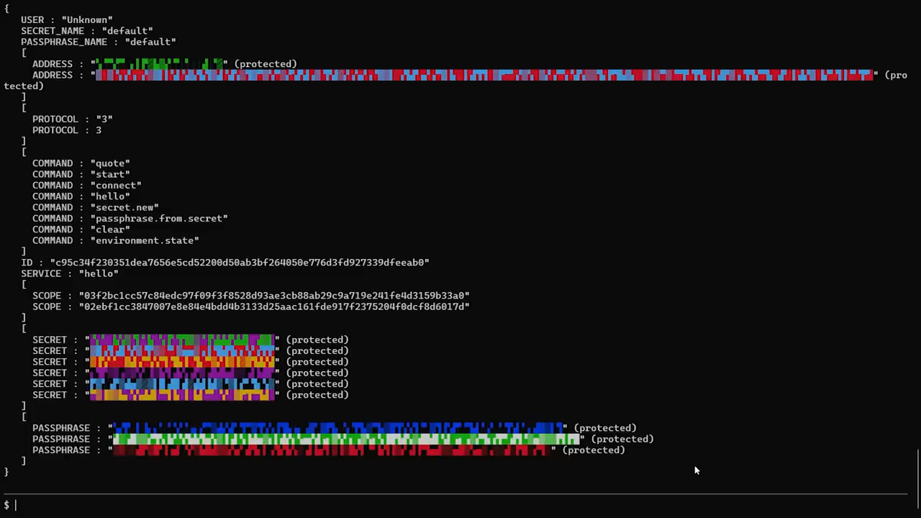
pyautogui.moveTo(366, 359)
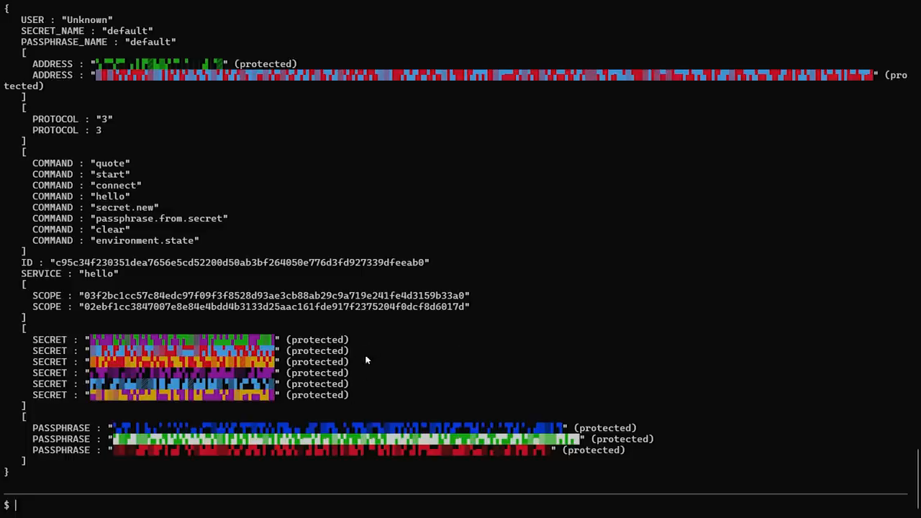
pyautogui.moveTo(391, 338)
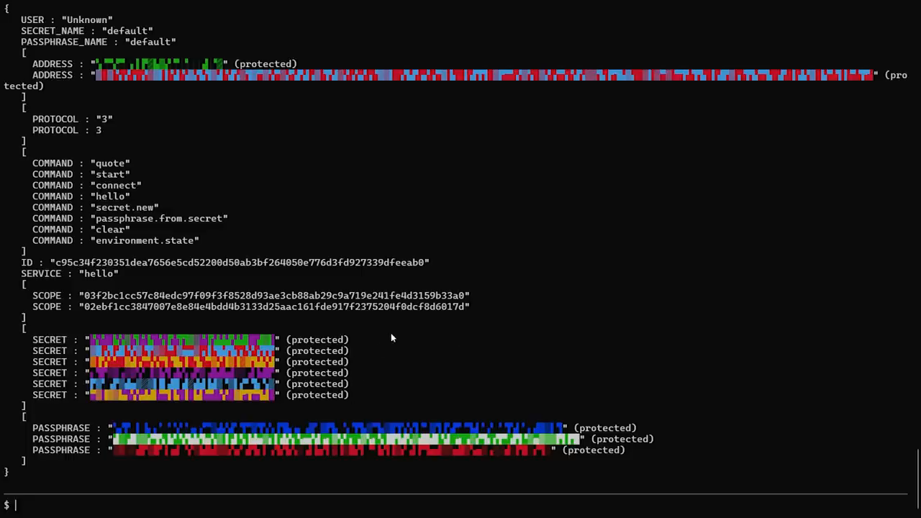
pyautogui.write('environment.getr')
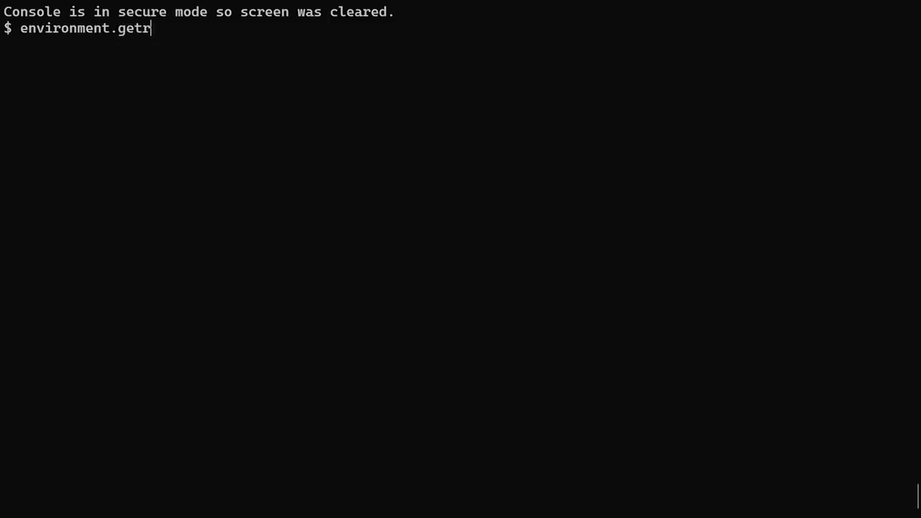
pyautogui.write('secret')
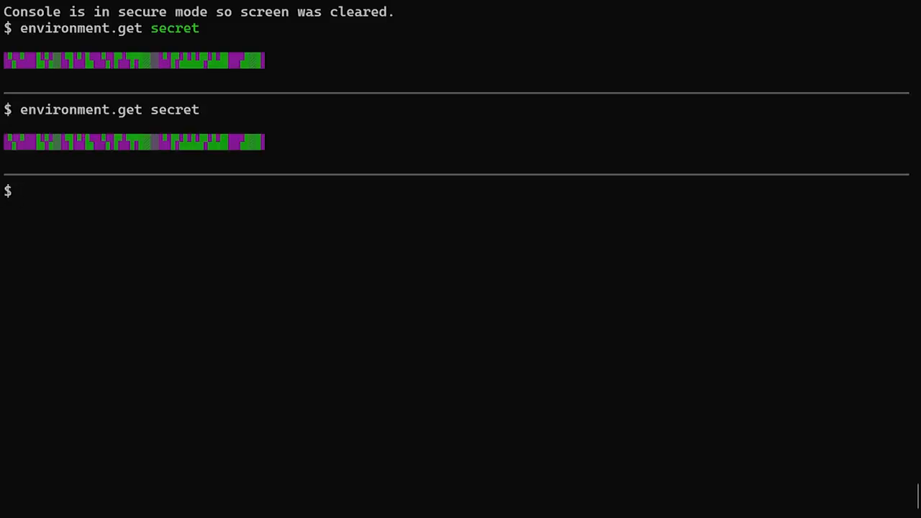
pyautogui.write('securet.')
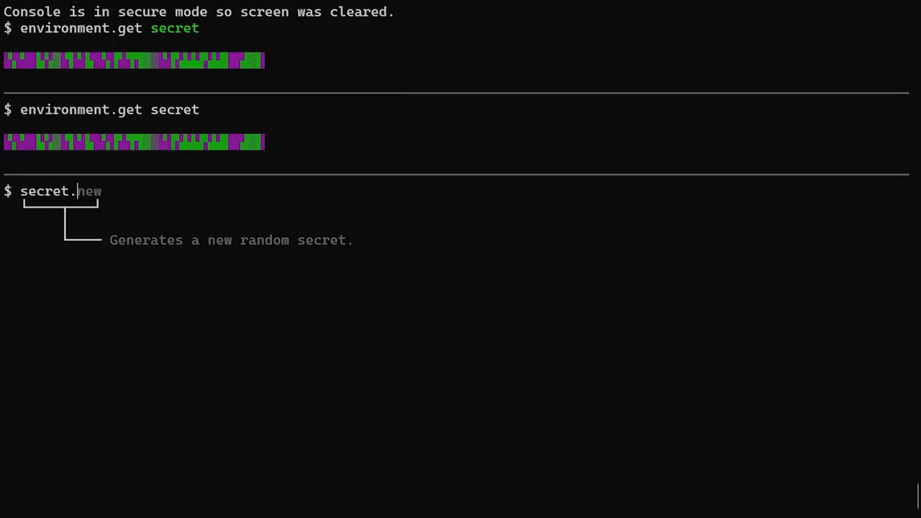
pyautogui.press('Enter')
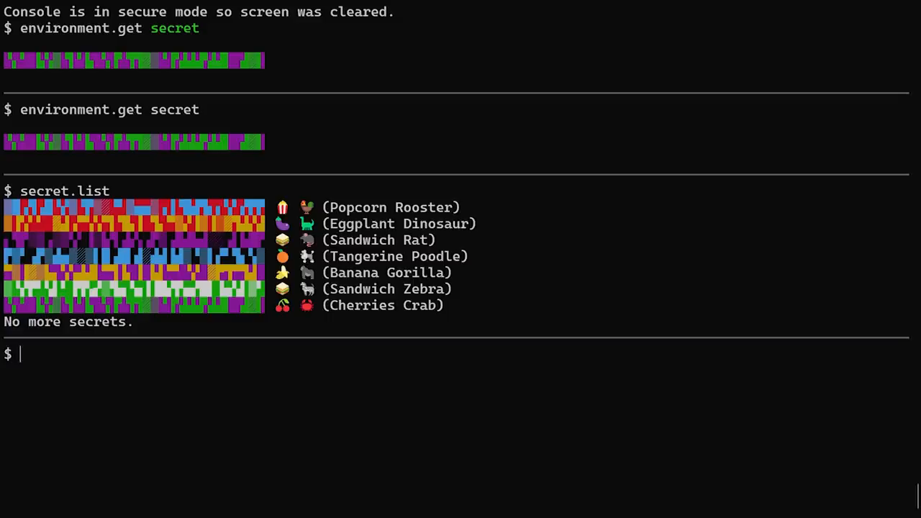
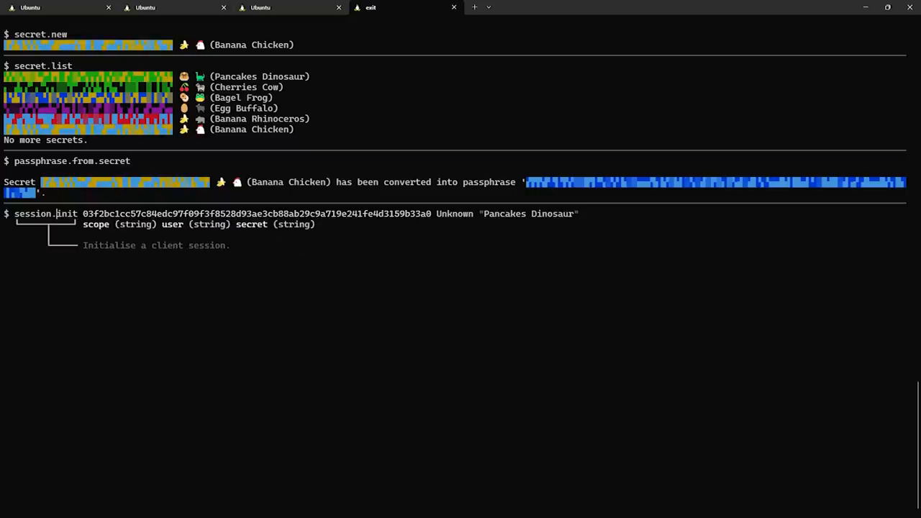
# Begin composing the passphrase.from.secret command
pyautogui.moveTo(59, 213)
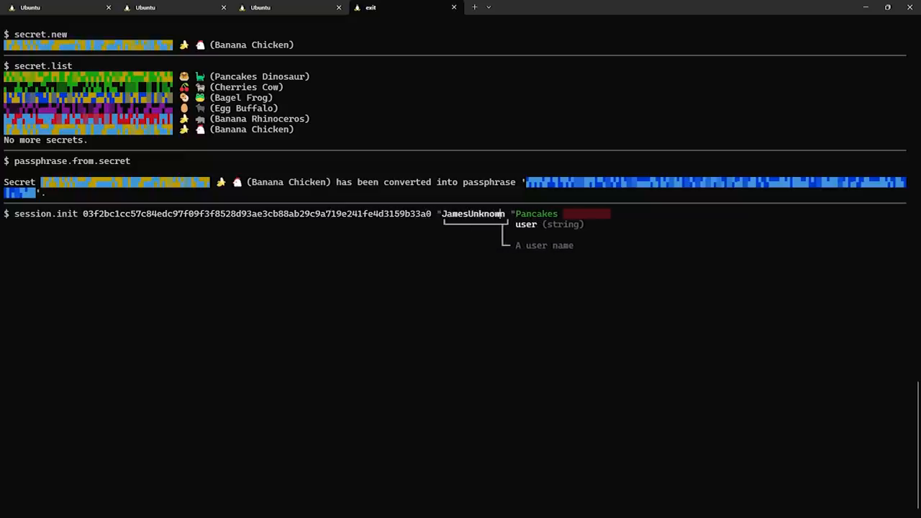
pyautogui.press('BackSpace')
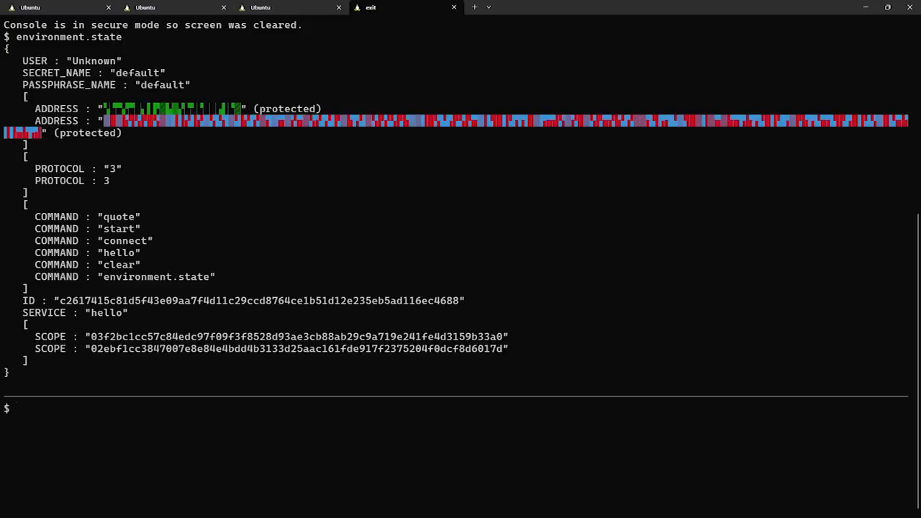
# Create the KiwiFruit Hedgehog secret with secret.new and query it via environment commands
pyautogui.write('sec')
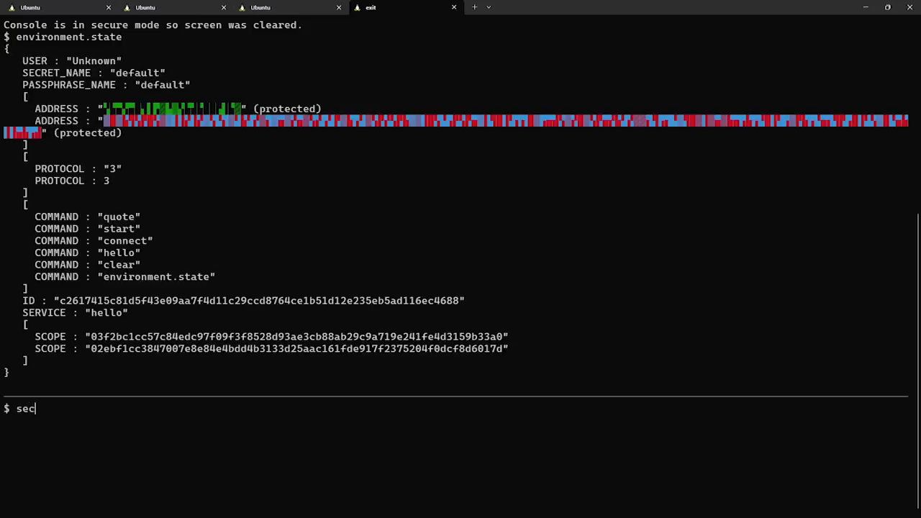
pyautogui.write('ret.new')
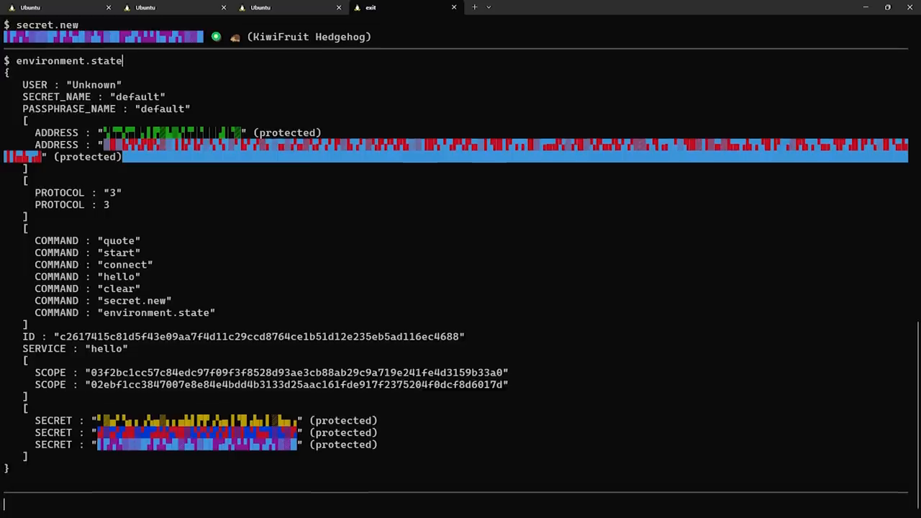
pyautogui.write('environment.')
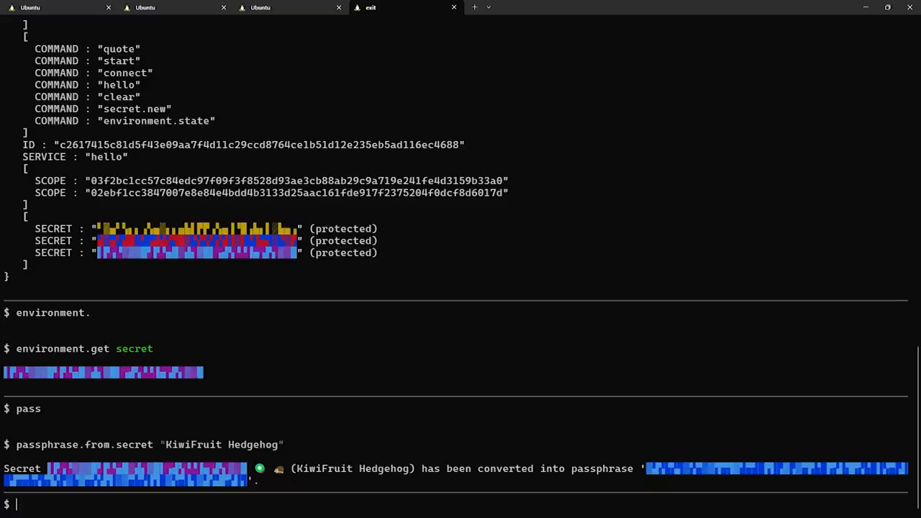
# Start a macro recording named test and run a quote command while it records
pyautogui.write('recording.')
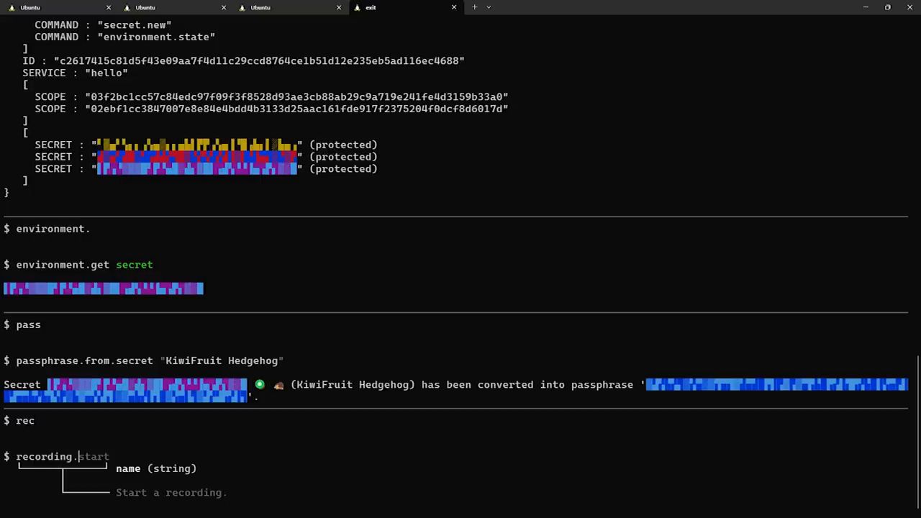
pyautogui.write('test')
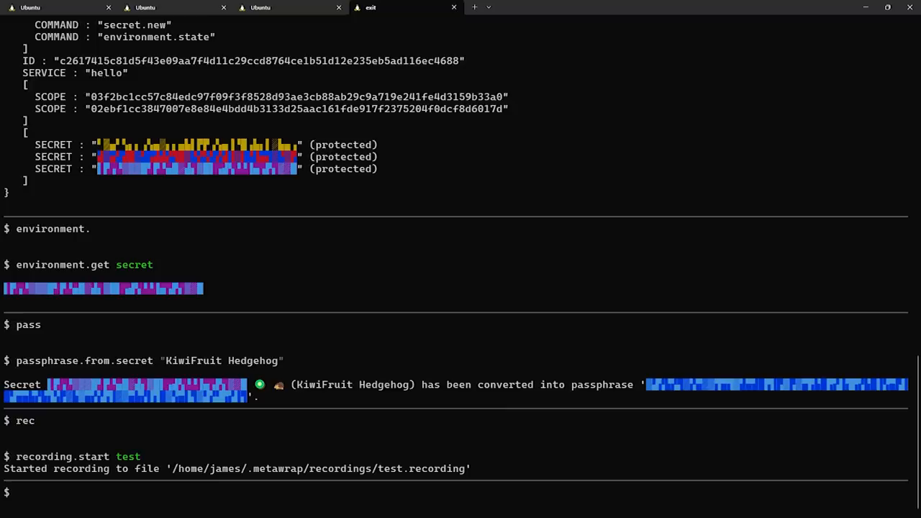
pyautogui.write('quote')
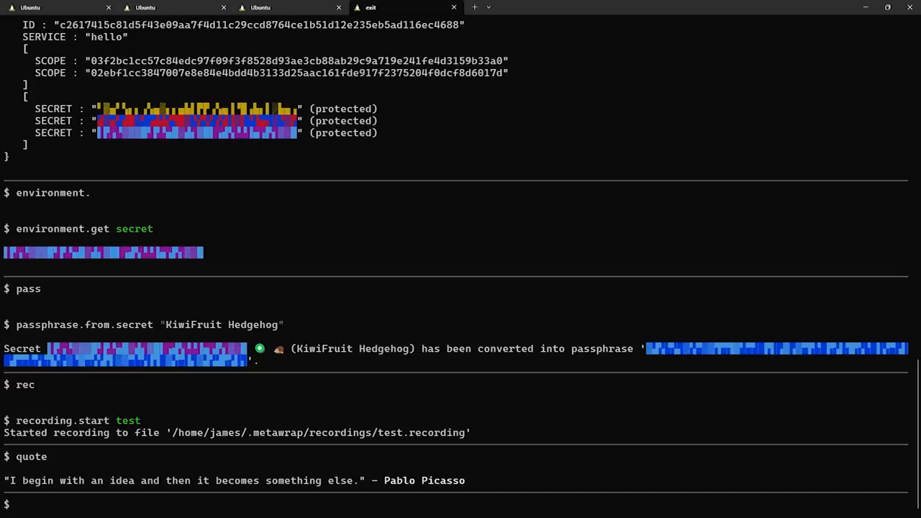
pyautogui.write('hello')
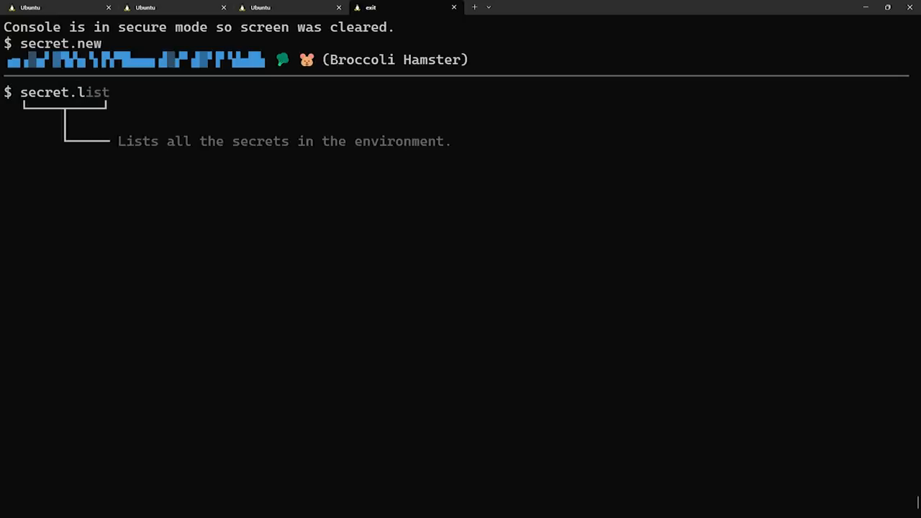
# Make logging quiet, print a quote and list the four stored secrets
pyautogui.write('qui')
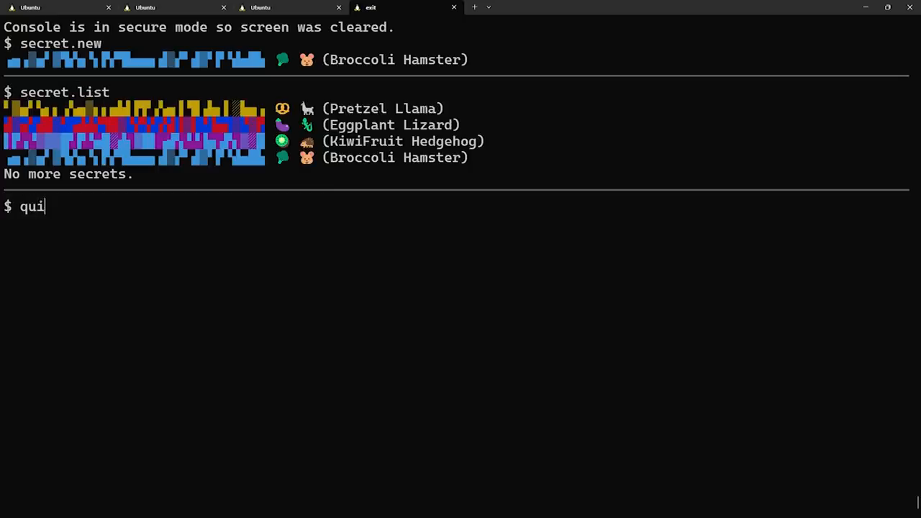
pyautogui.write('et')
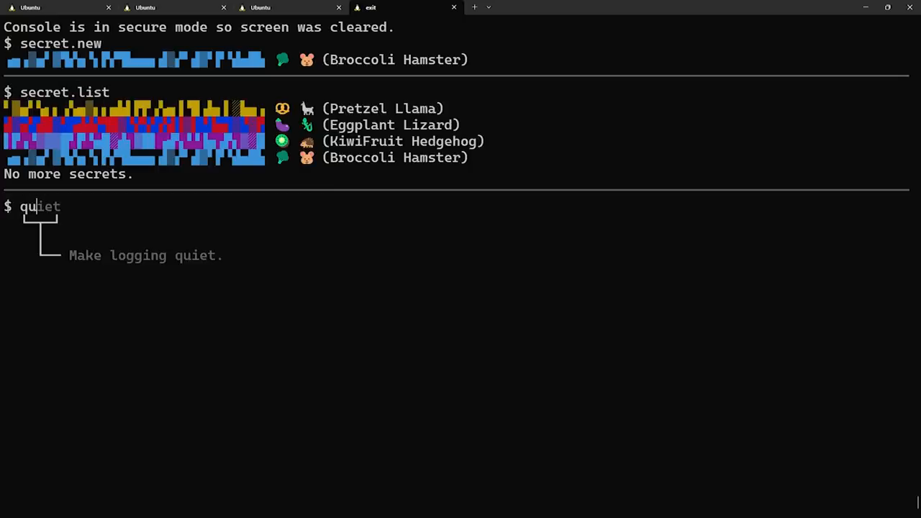
pyautogui.write('quote')
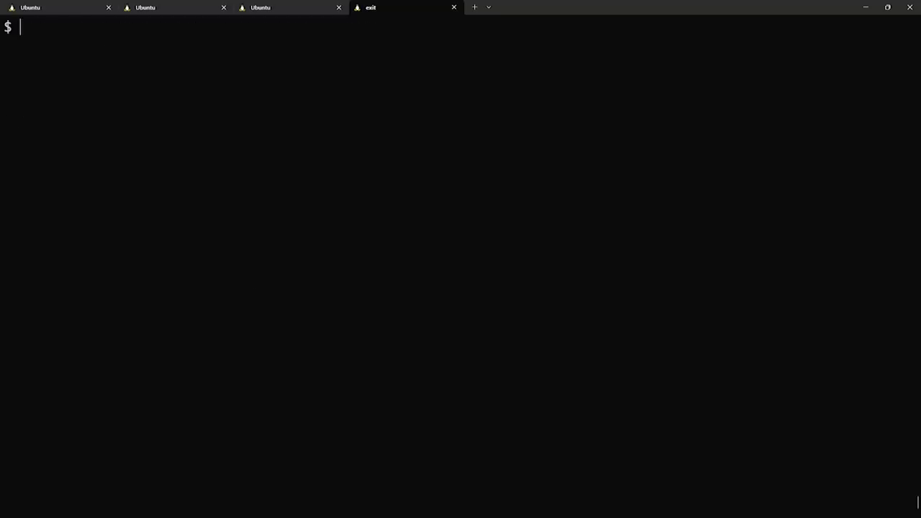
pyautogui.write('secret.list')
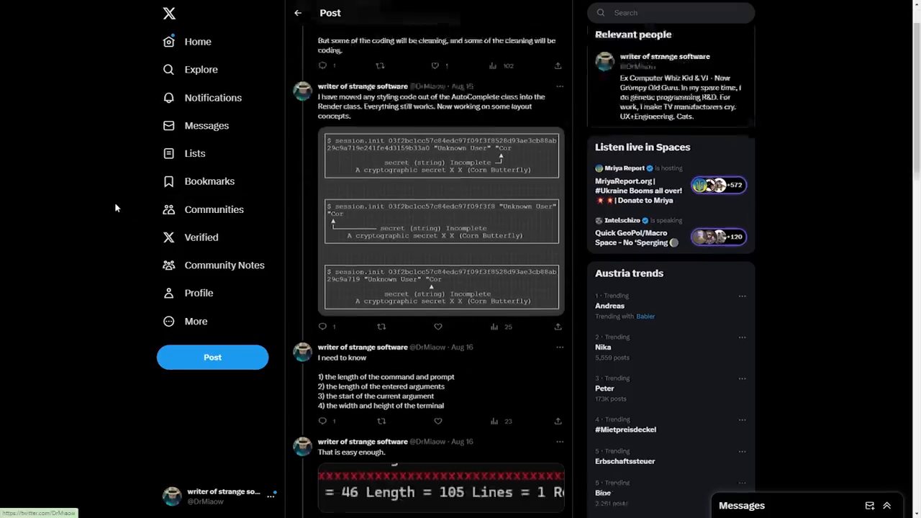
# Scroll the author's X thread down to its latest replies
pyautogui.scroll(-3)
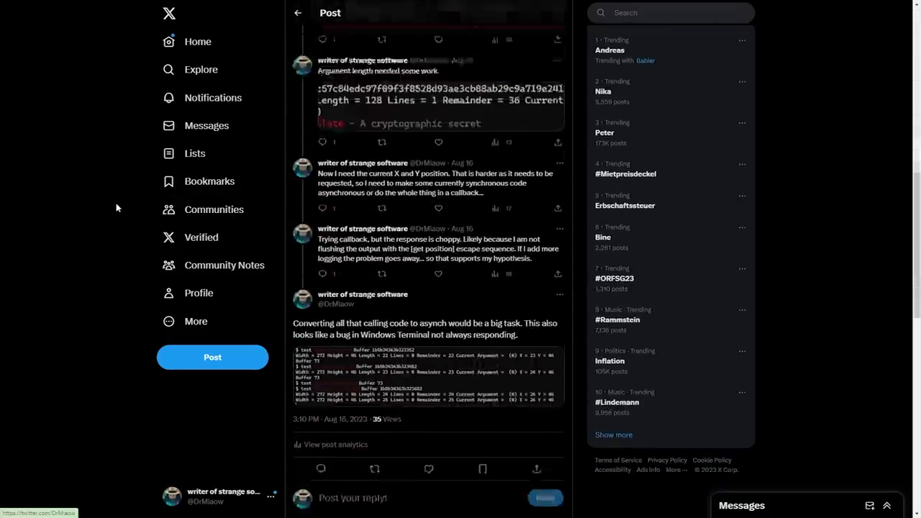
pyautogui.scroll(-3)
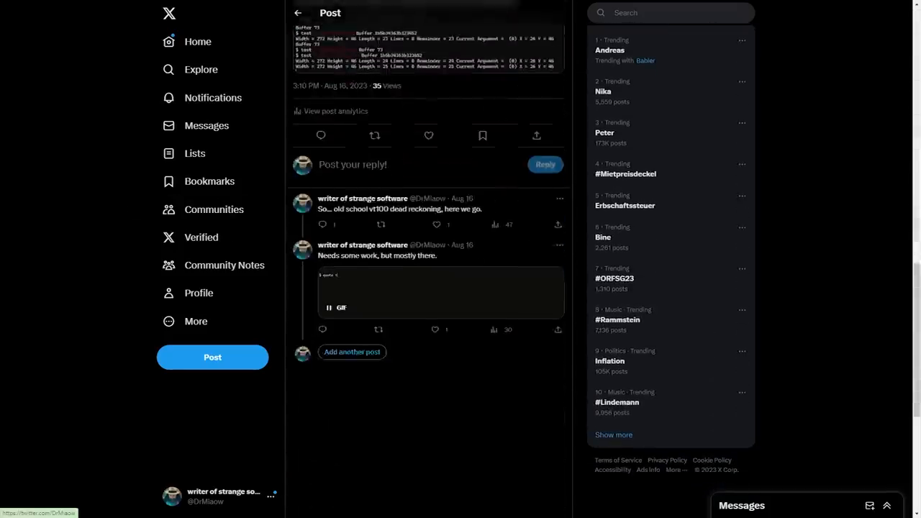